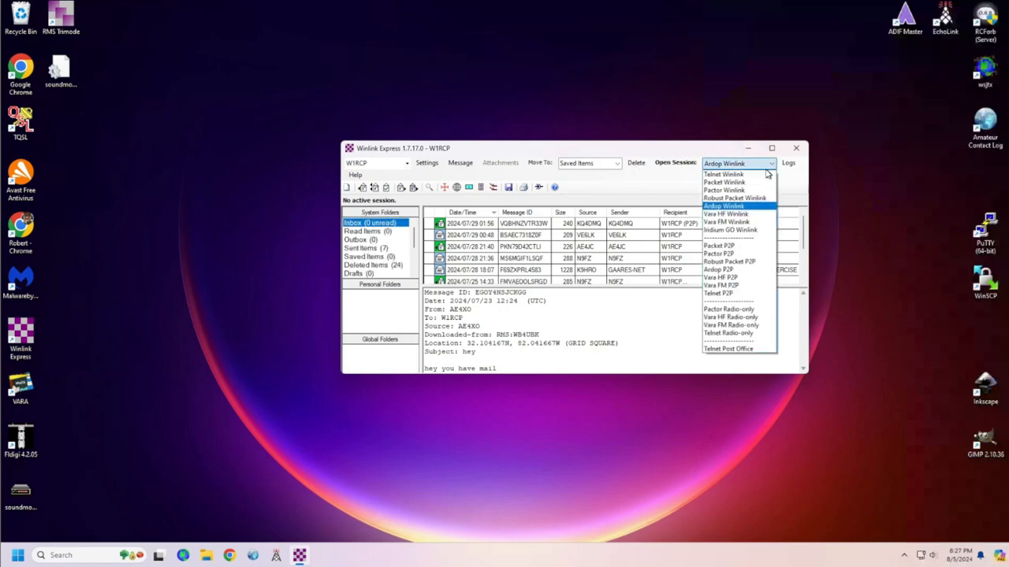
- Start an Ardop Winlink session from the session type dropdown
{"action": "left_click", "coordinate": [737, 205]}
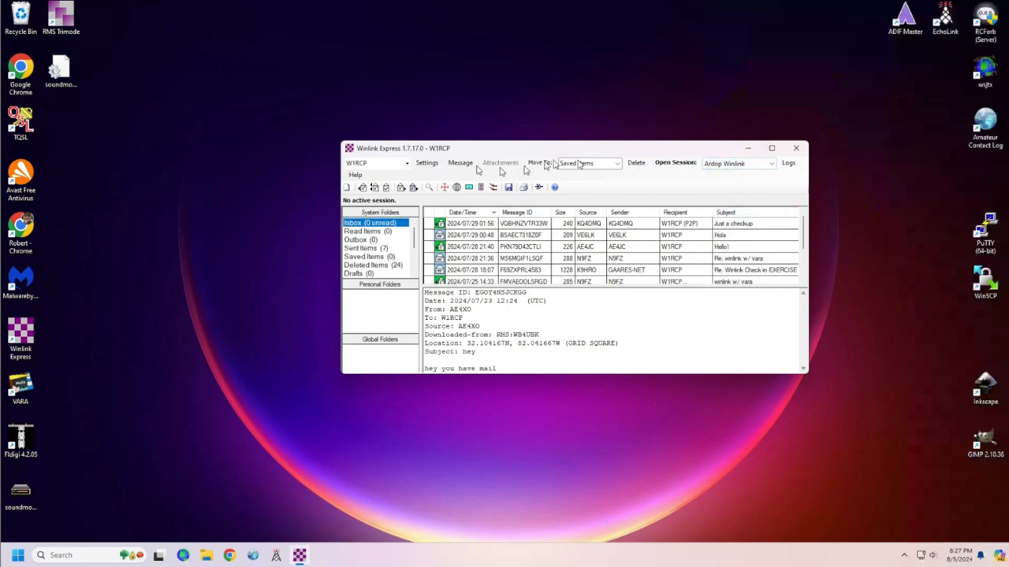
{"action": "left_click", "coordinate": [674, 162]}
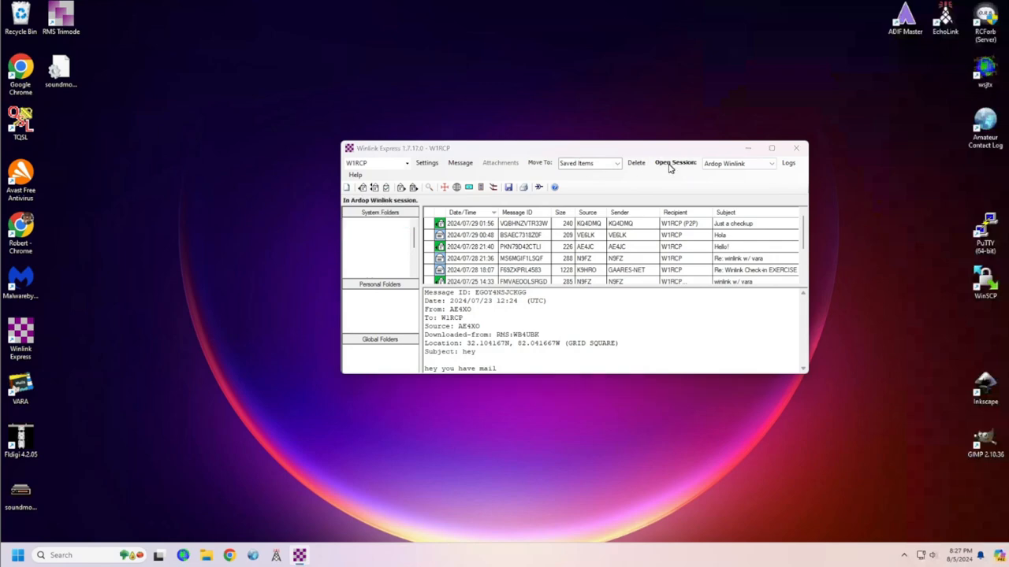
{"action": "left_click", "coordinate": [674, 163]}
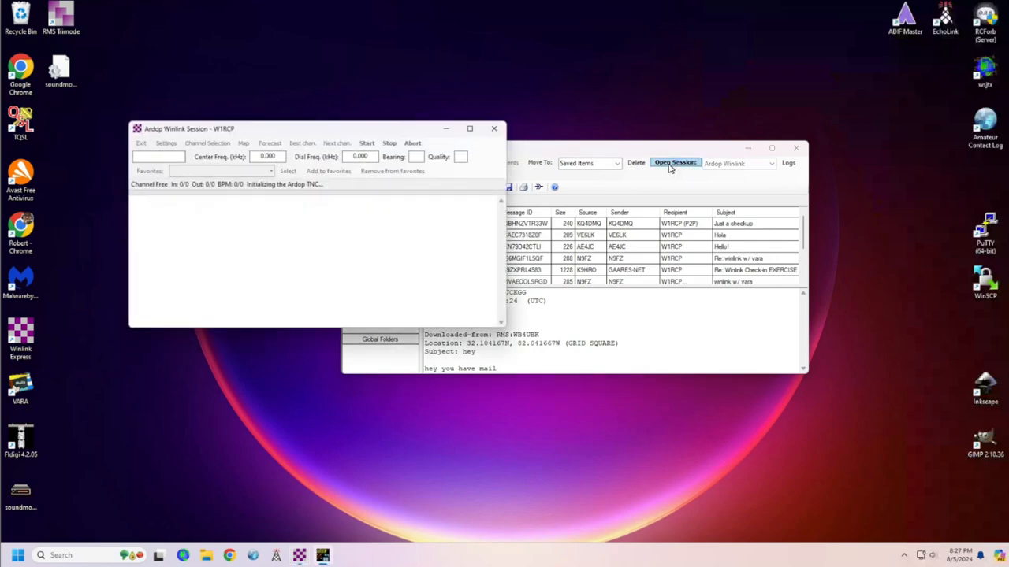
{"action": "left_click", "coordinate": [365, 142]}
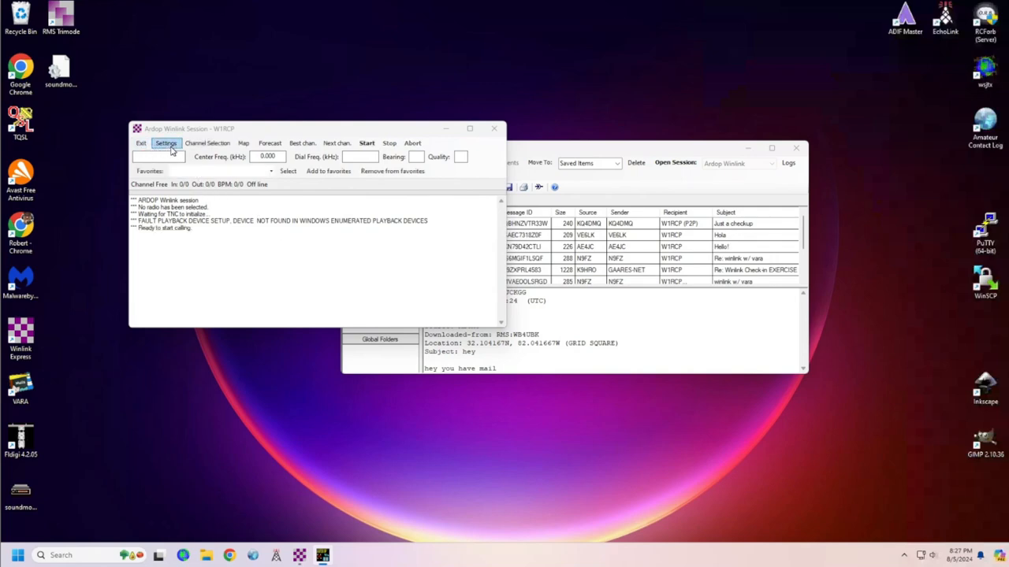
- Enable 'Show ARDOP TNC screen when it's launched' in Ardop TNC Setup and update
{"action": "left_click", "coordinate": [166, 141]}
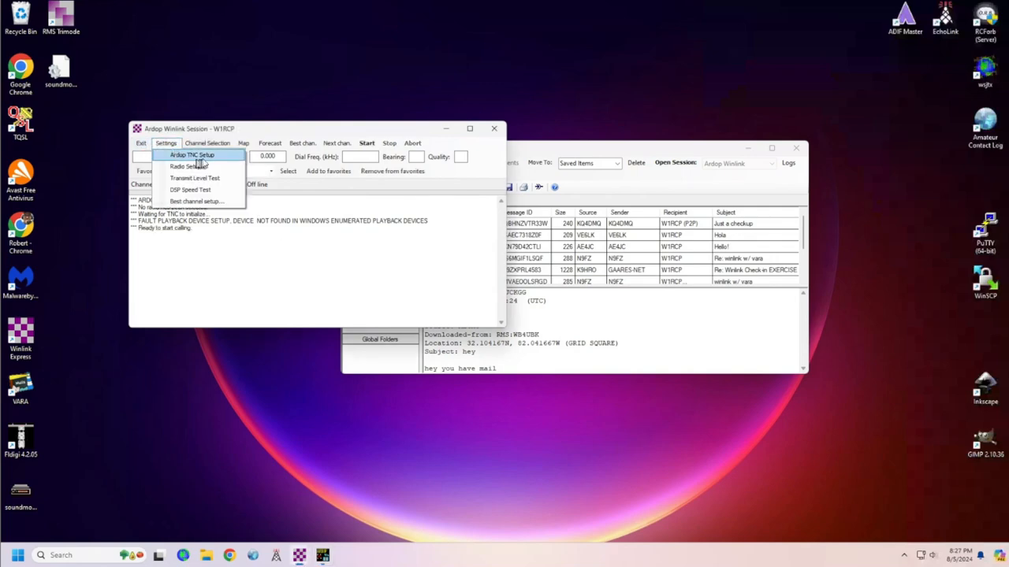
{"action": "left_click", "coordinate": [192, 155]}
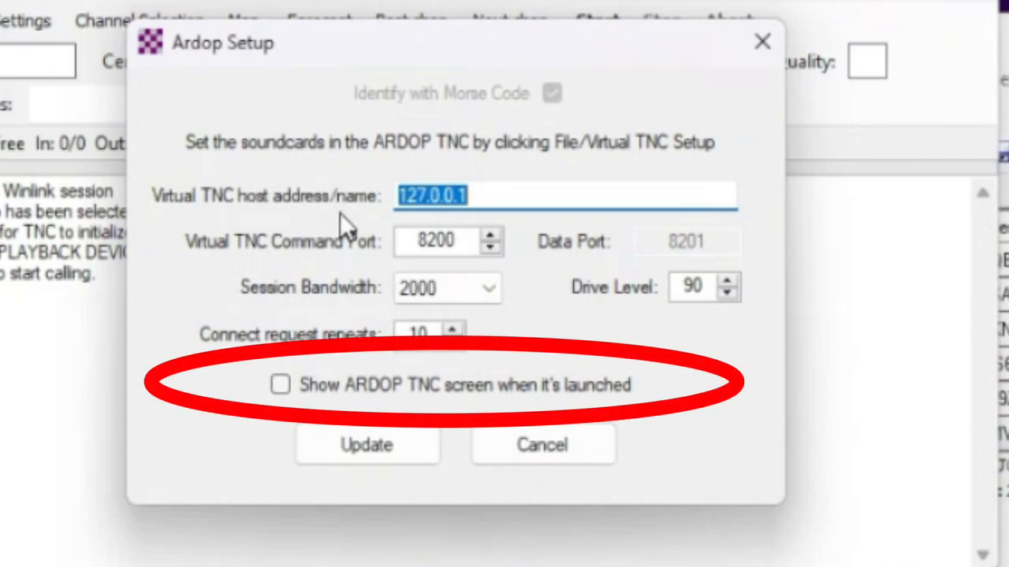
{"action": "mouse_move", "coordinate": [381, 233]}
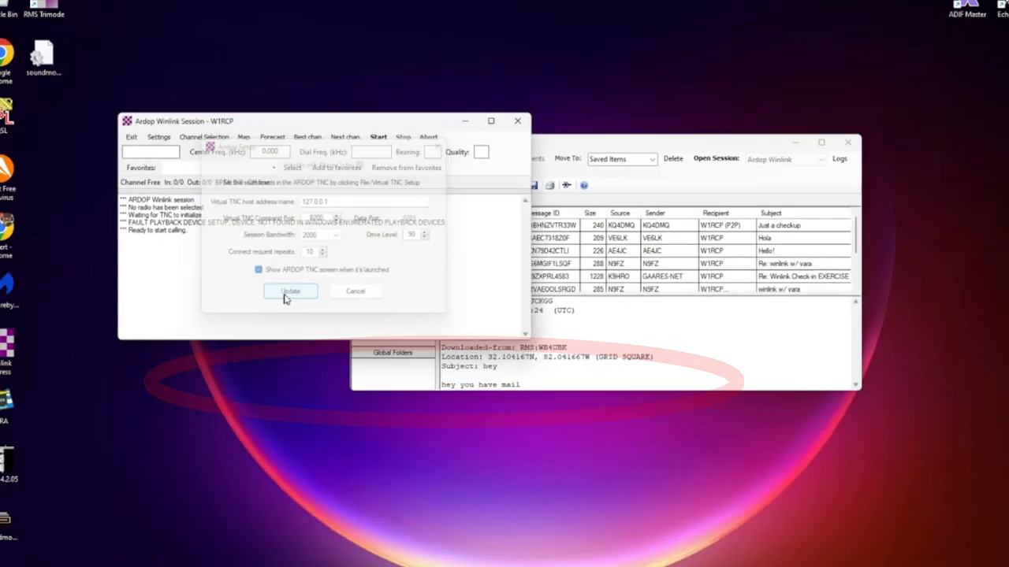
{"action": "left_click", "coordinate": [290, 290]}
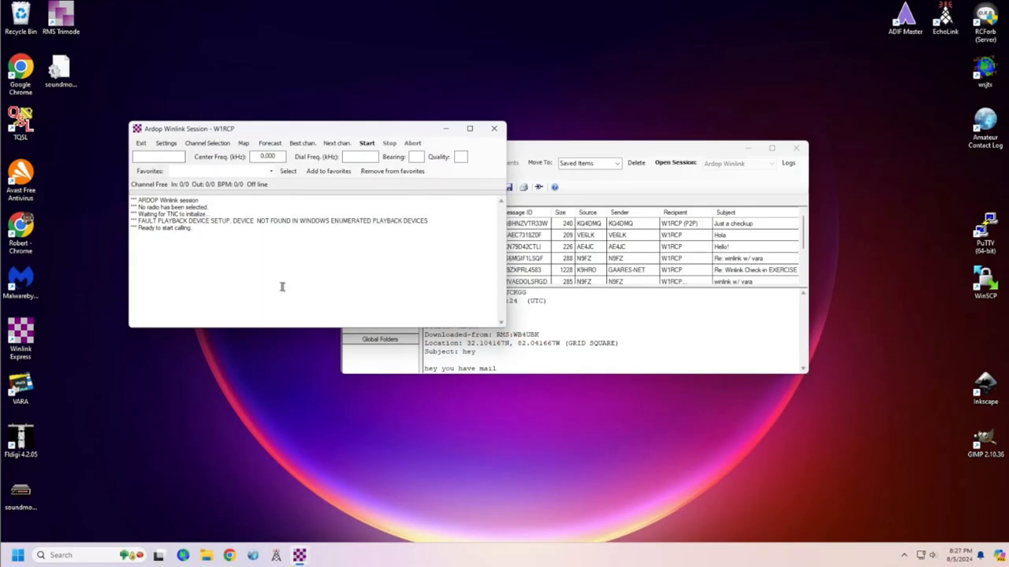
- Set the ARDOP Win TNC serial host baud rate to 19200
{"action": "left_click", "coordinate": [366, 142]}
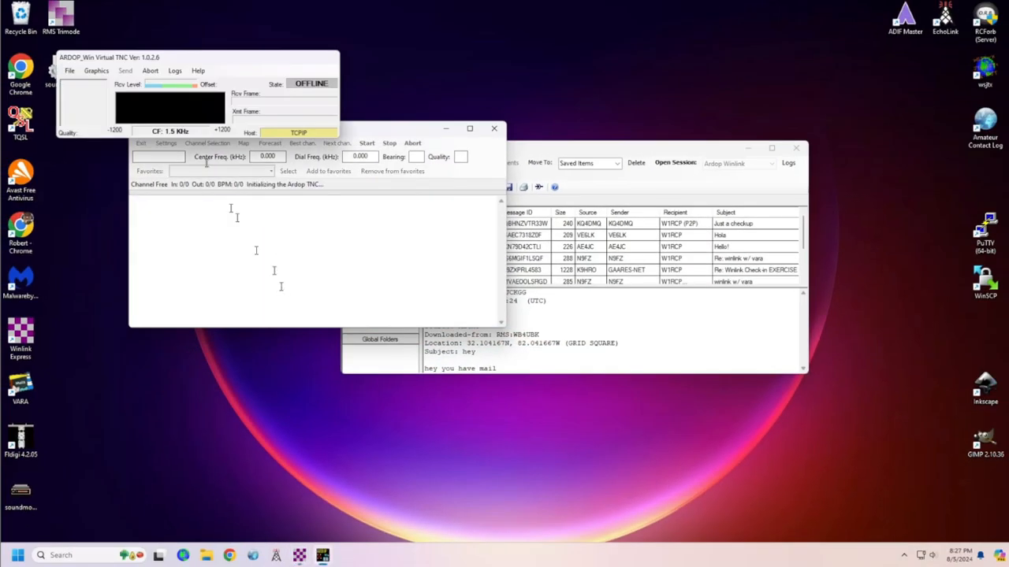
{"action": "left_click", "coordinate": [366, 142]}
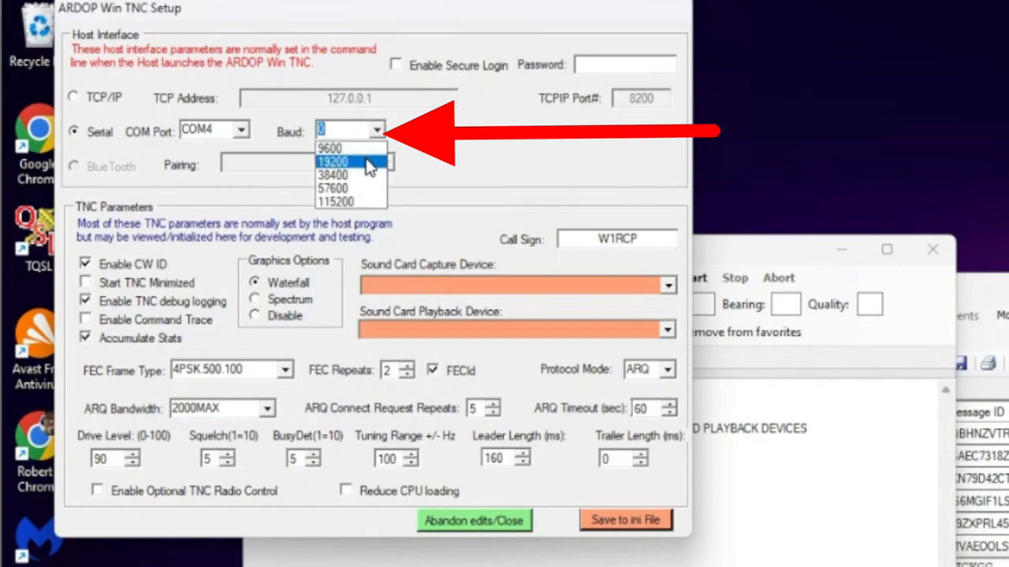
{"action": "left_click", "coordinate": [331, 161]}
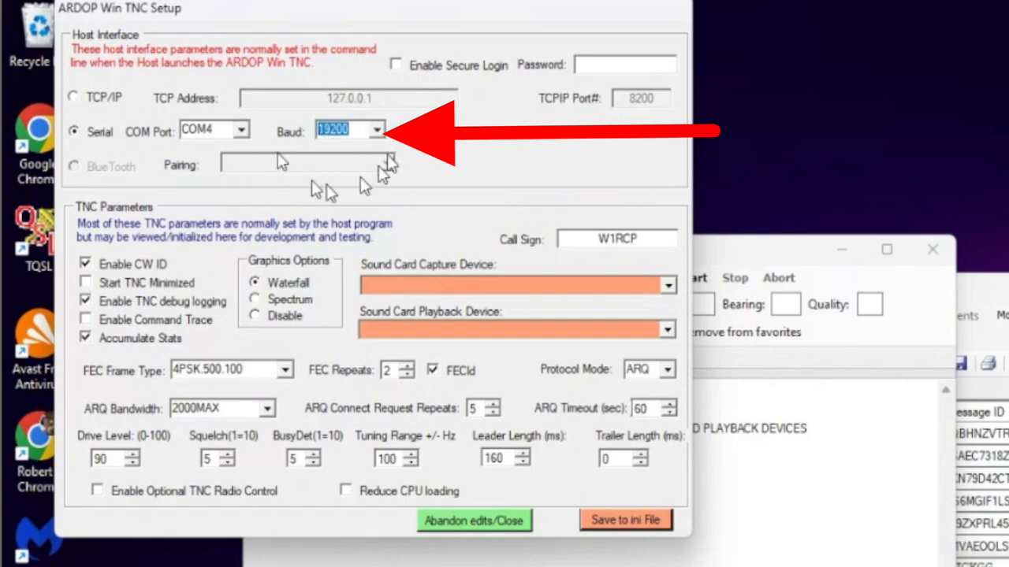
{"action": "mouse_move", "coordinate": [303, 173]}
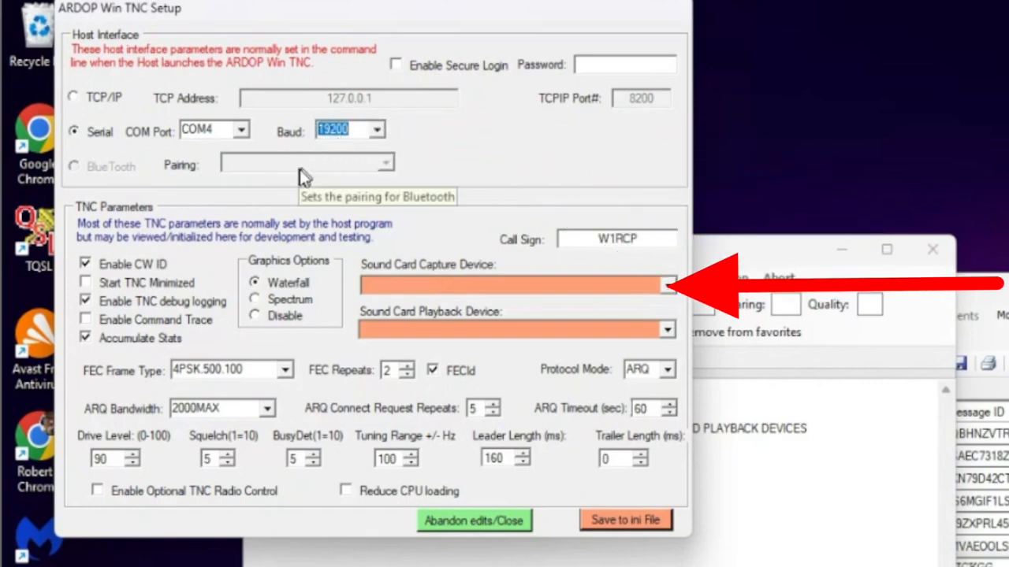
{"action": "mouse_move", "coordinate": [223, 246]}
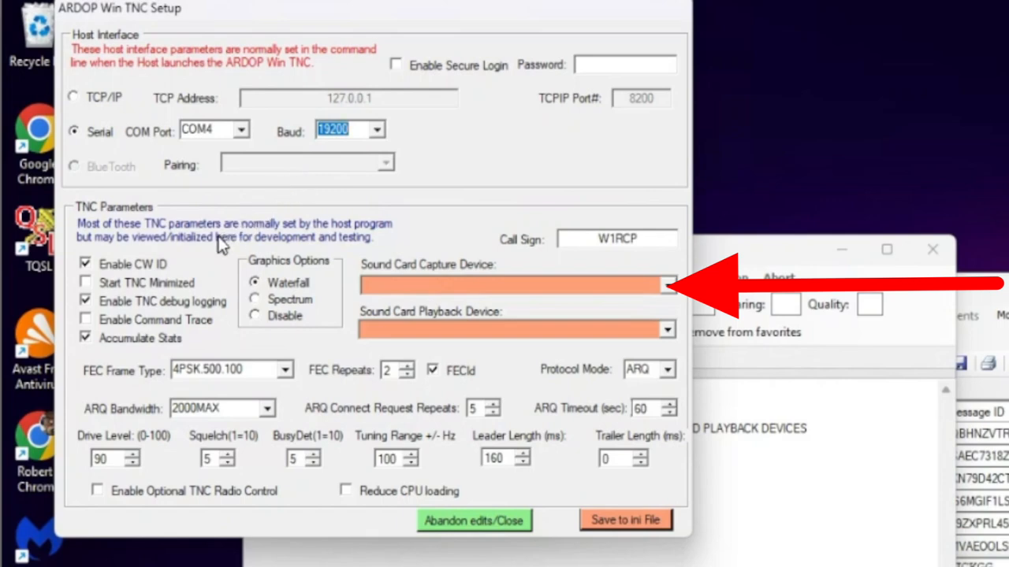
{"action": "mouse_move", "coordinate": [655, 285]}
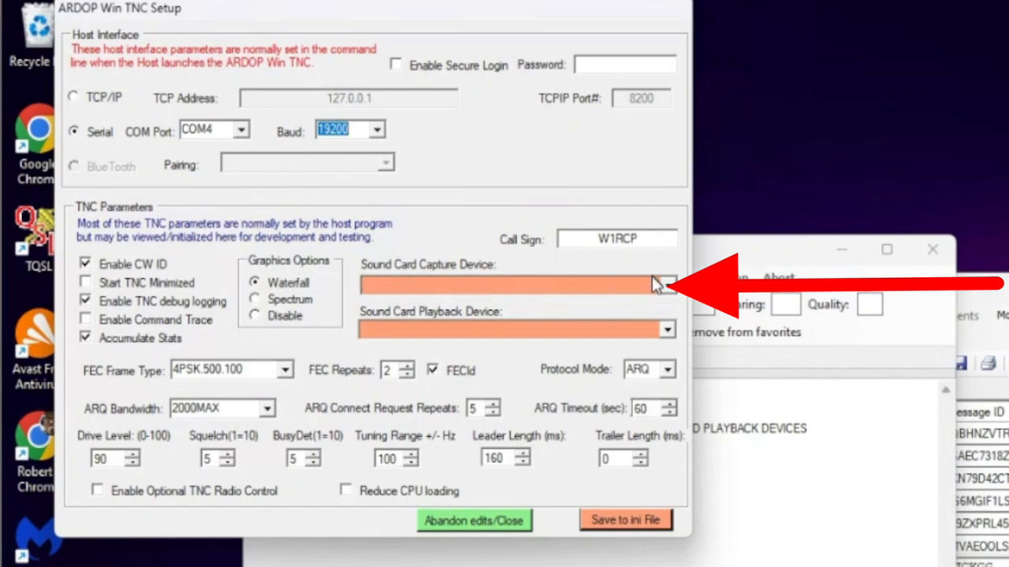
- Set the sound card capture device to Microphone (2- USB Audio CODEC)
{"action": "left_click", "coordinate": [665, 285]}
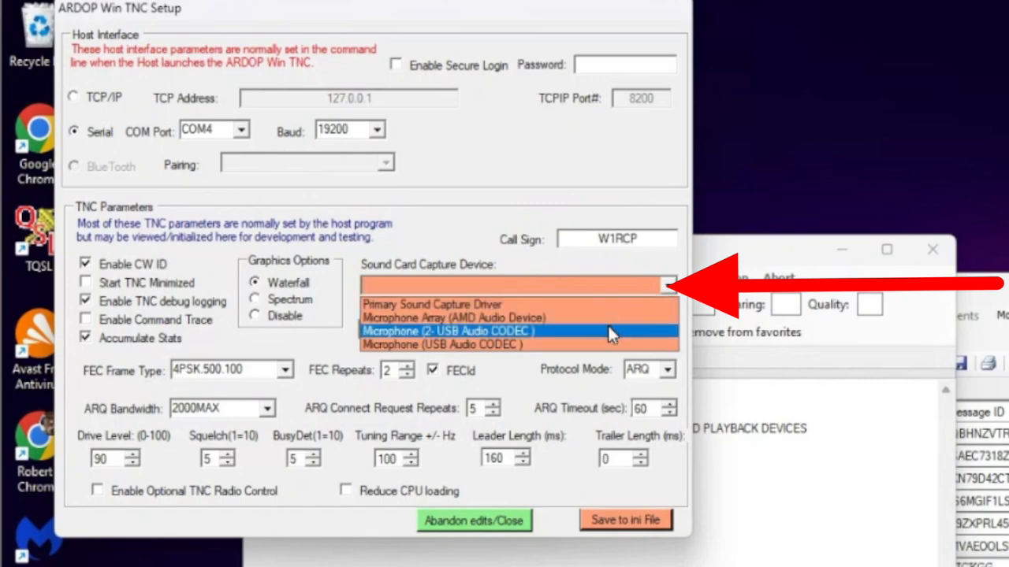
{"action": "left_click", "coordinate": [448, 331]}
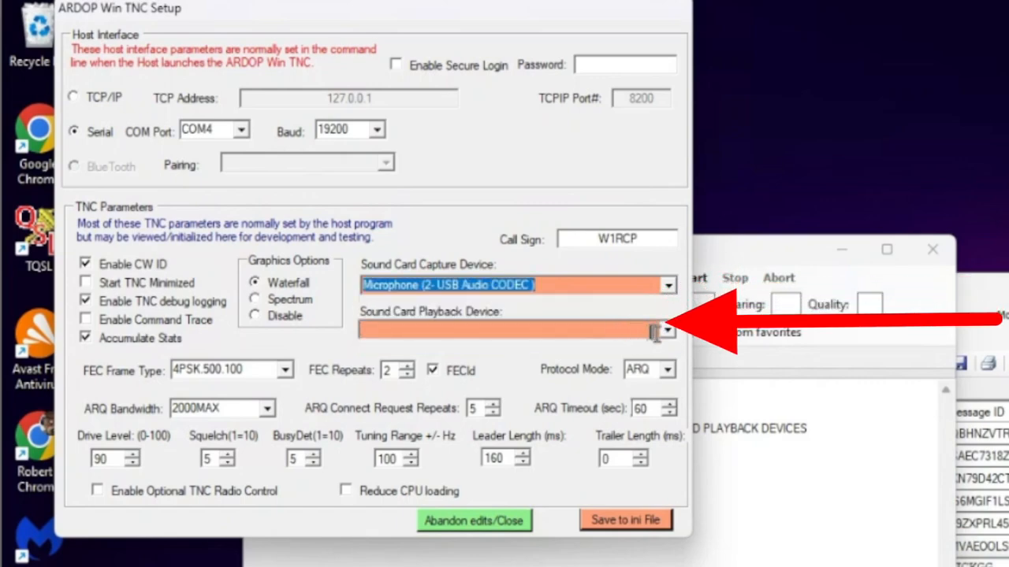
{"action": "left_click", "coordinate": [665, 329]}
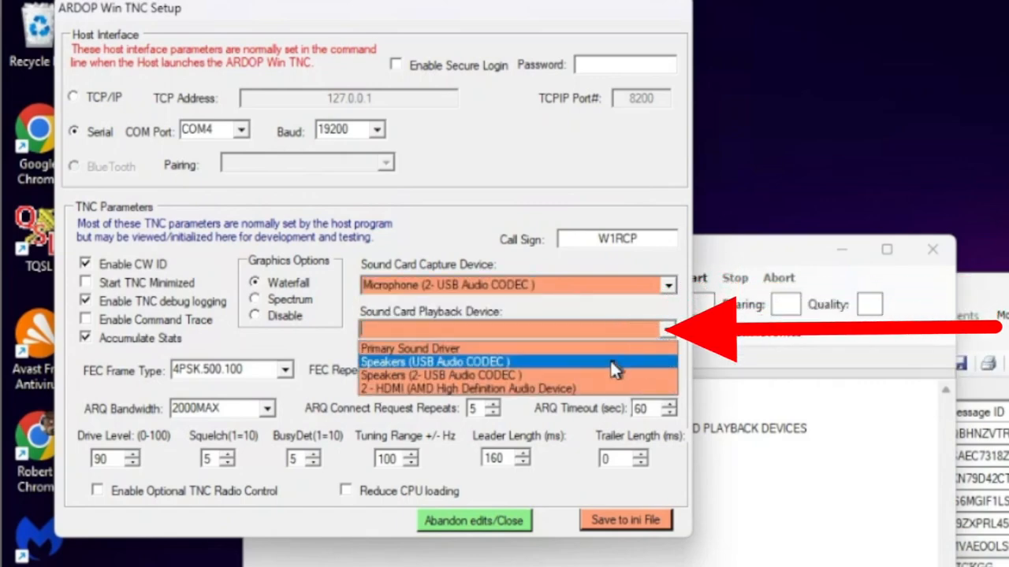
{"action": "mouse_move", "coordinate": [599, 375]}
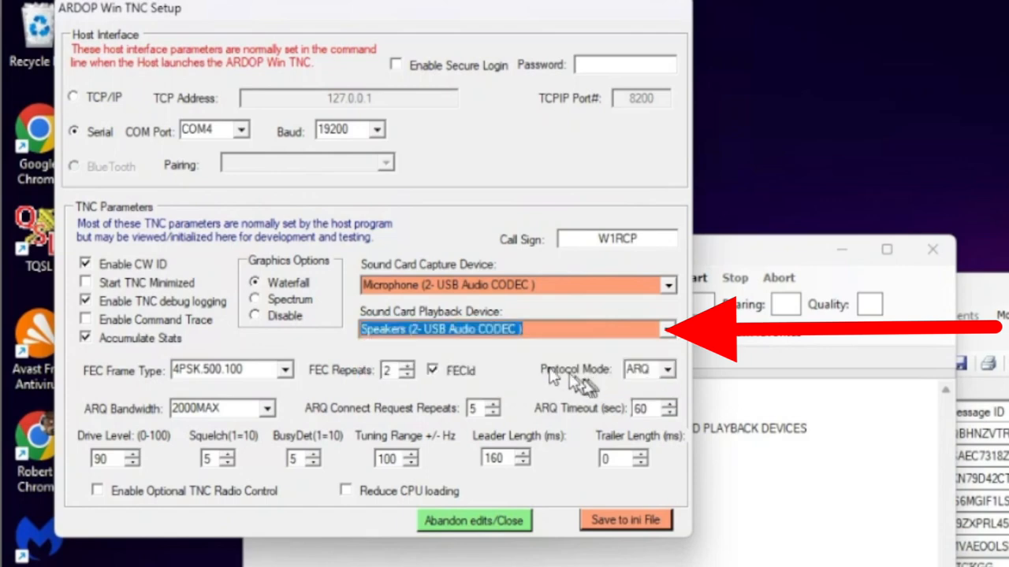
{"action": "mouse_move", "coordinate": [523, 371]}
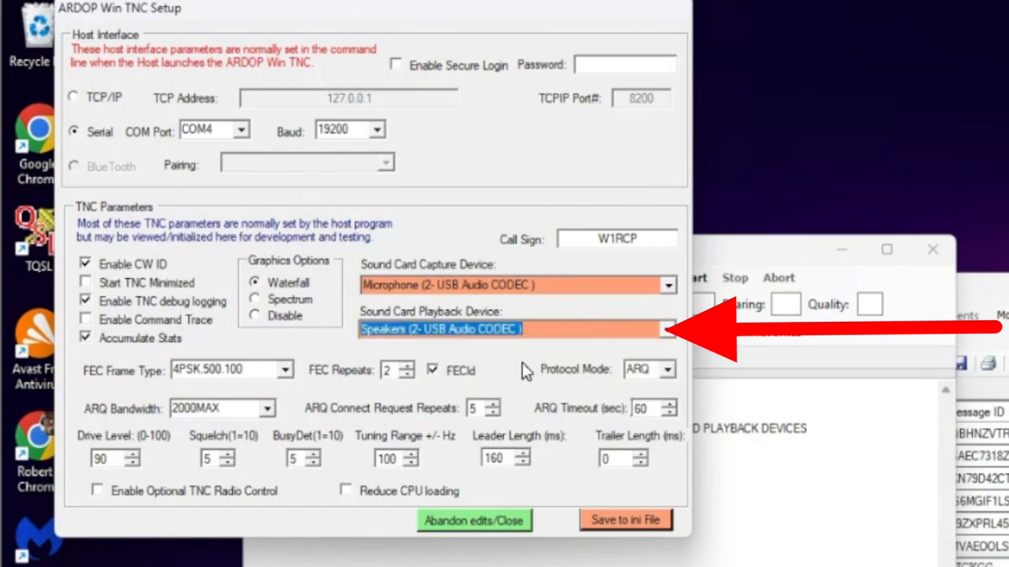
{"action": "mouse_move", "coordinate": [460, 379]}
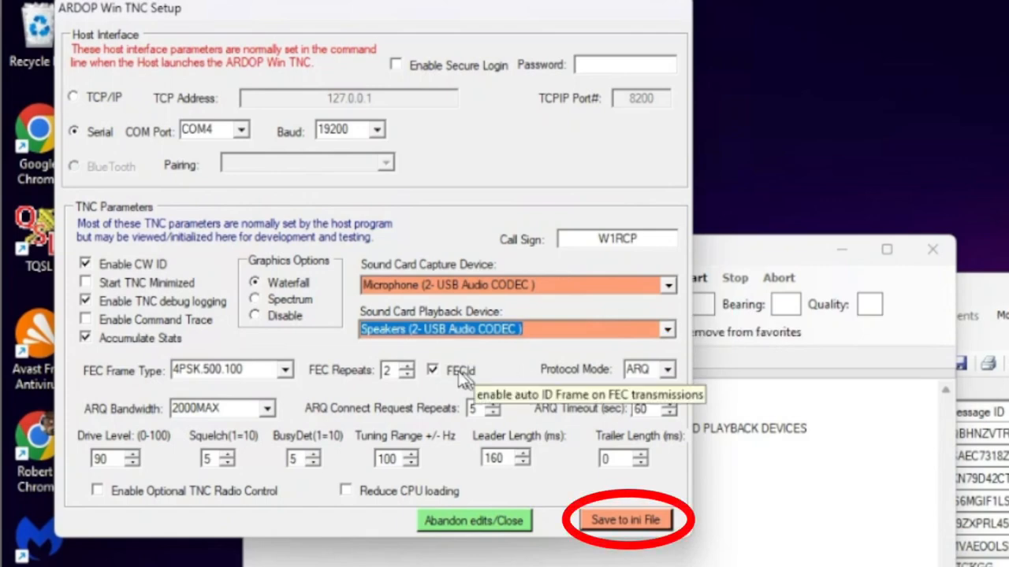
{"action": "mouse_move", "coordinate": [296, 397]}
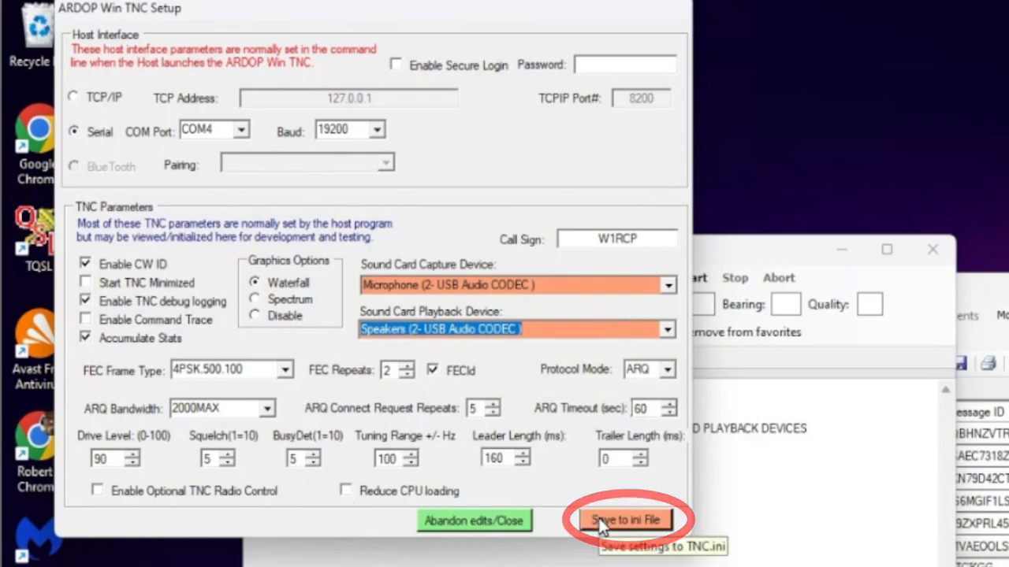
- Save the TNC settings to the ini file
{"action": "left_click", "coordinate": [624, 520]}
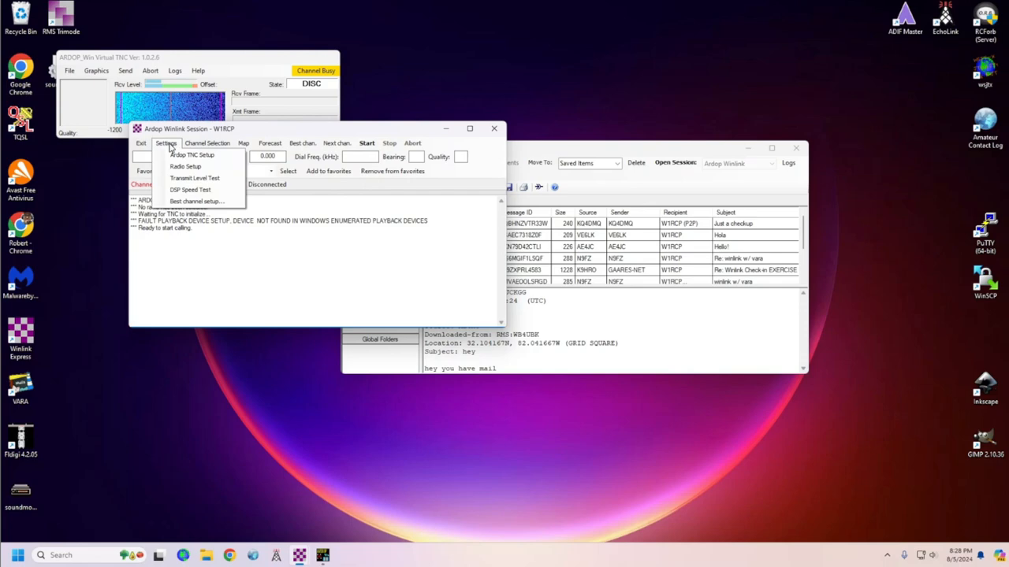
- Choose the Icom 7300 radio model in USB Digital mode in Radio Setup
{"action": "left_click", "coordinate": [186, 167]}
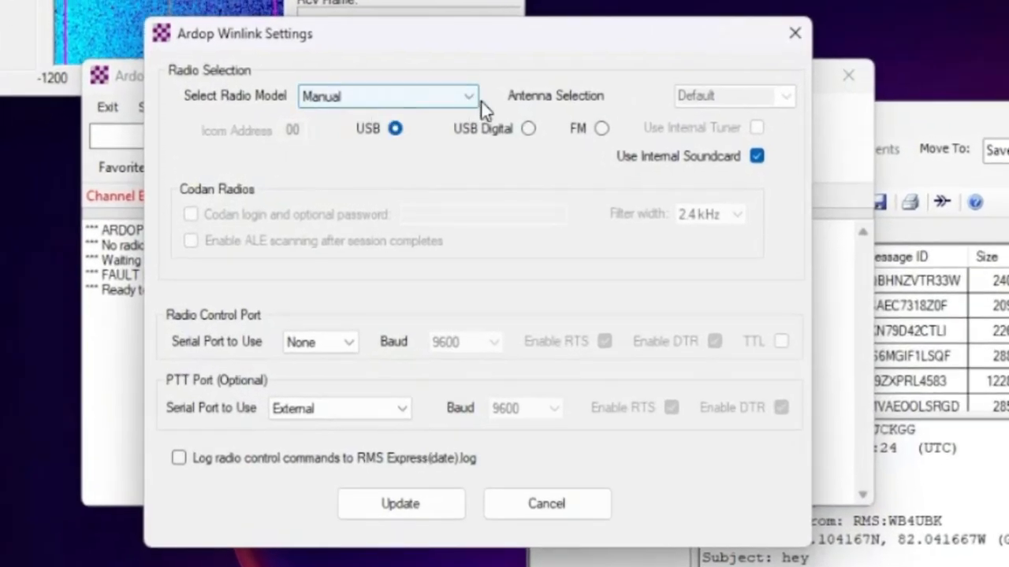
{"action": "left_click", "coordinate": [466, 96]}
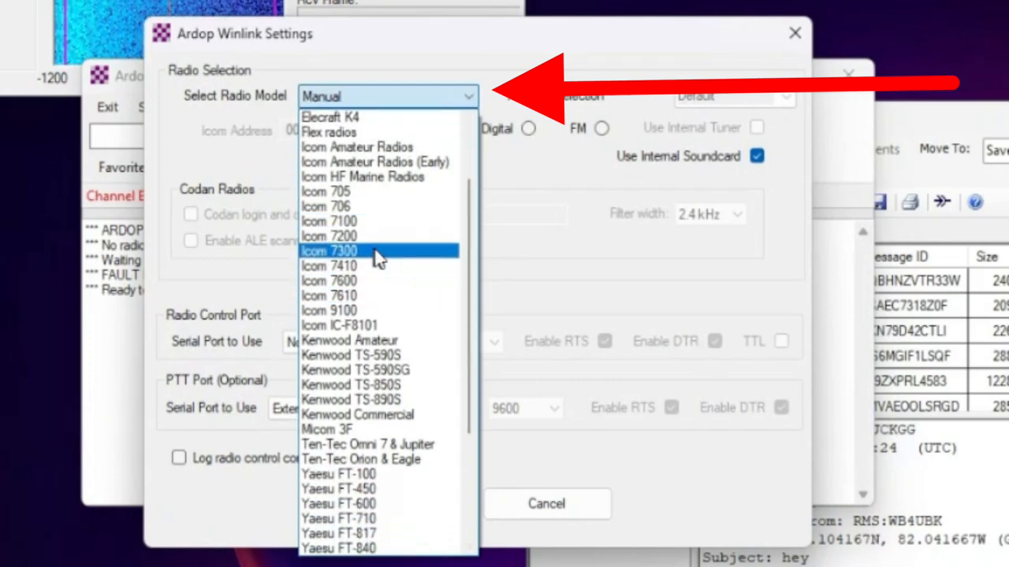
{"action": "left_click", "coordinate": [328, 250]}
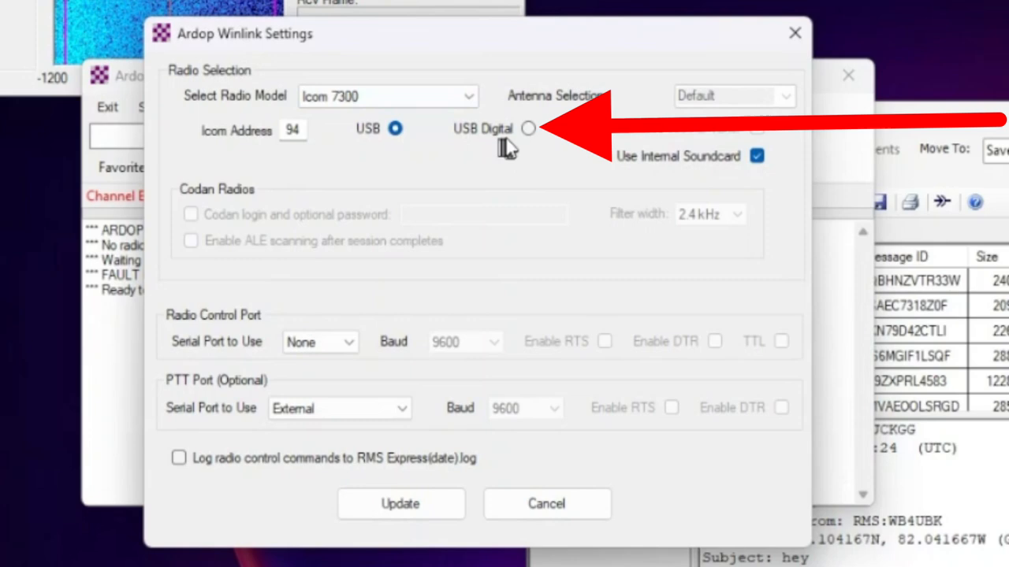
{"action": "left_click", "coordinate": [528, 130]}
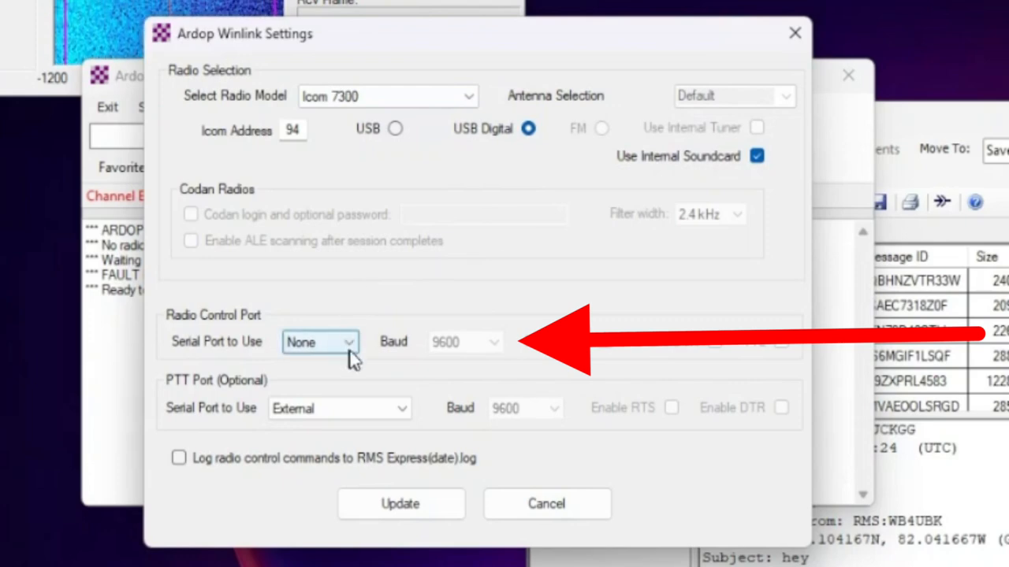
- Set radio control to COM3 at 115200 baud and update the settings
{"action": "left_click", "coordinate": [318, 341]}
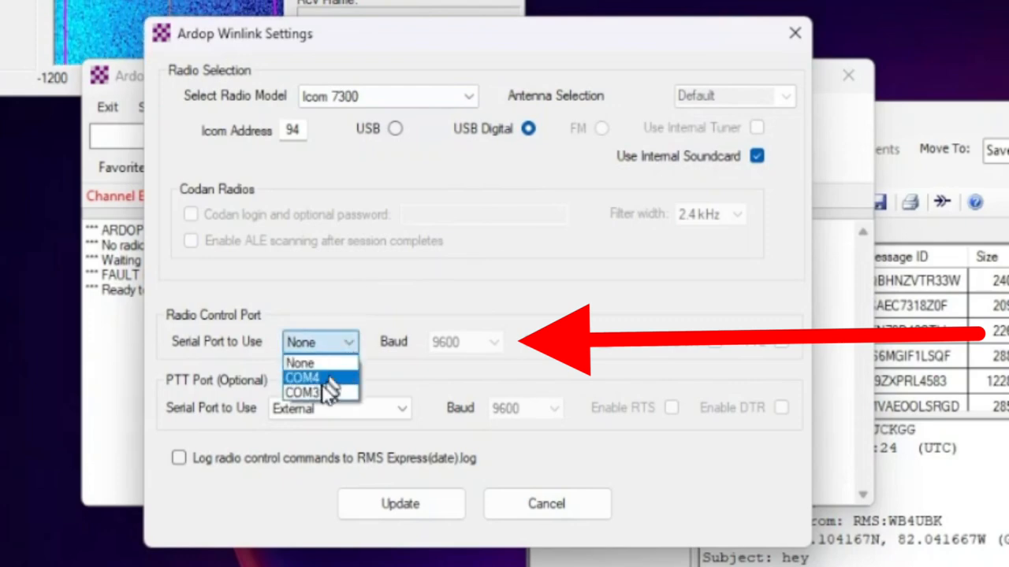
{"action": "left_click", "coordinate": [302, 393]}
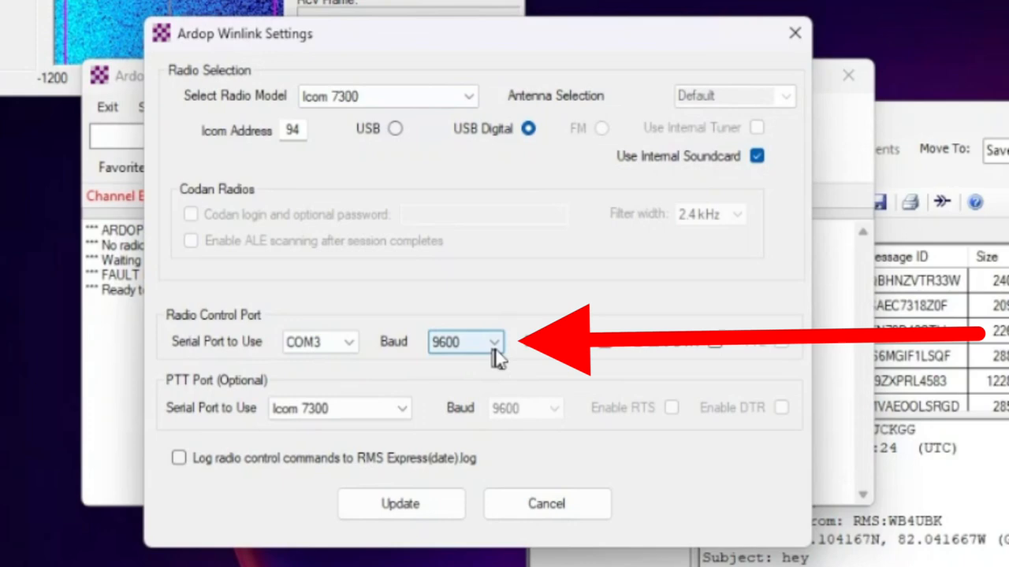
{"action": "left_click", "coordinate": [485, 340]}
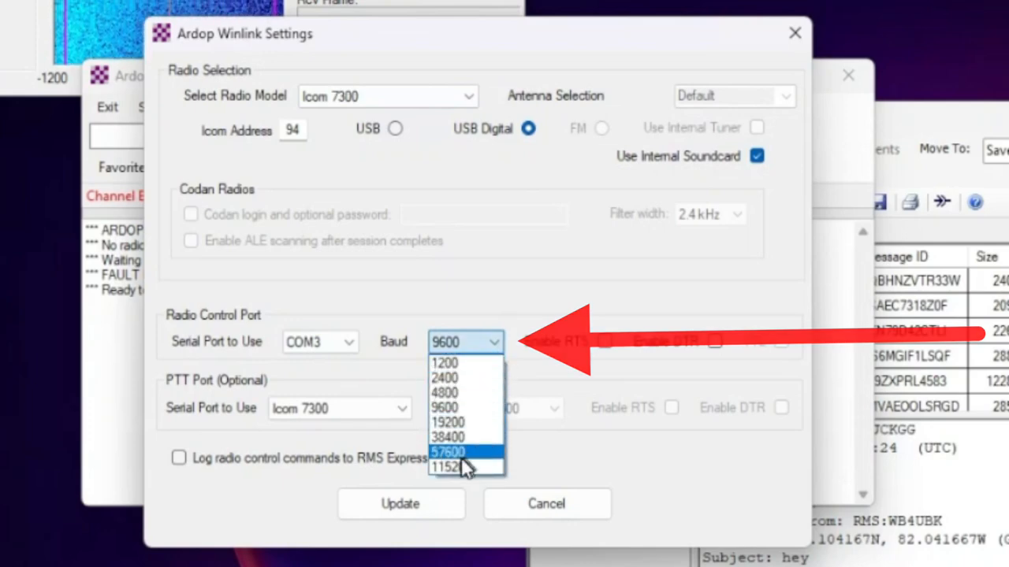
{"action": "left_click", "coordinate": [446, 467]}
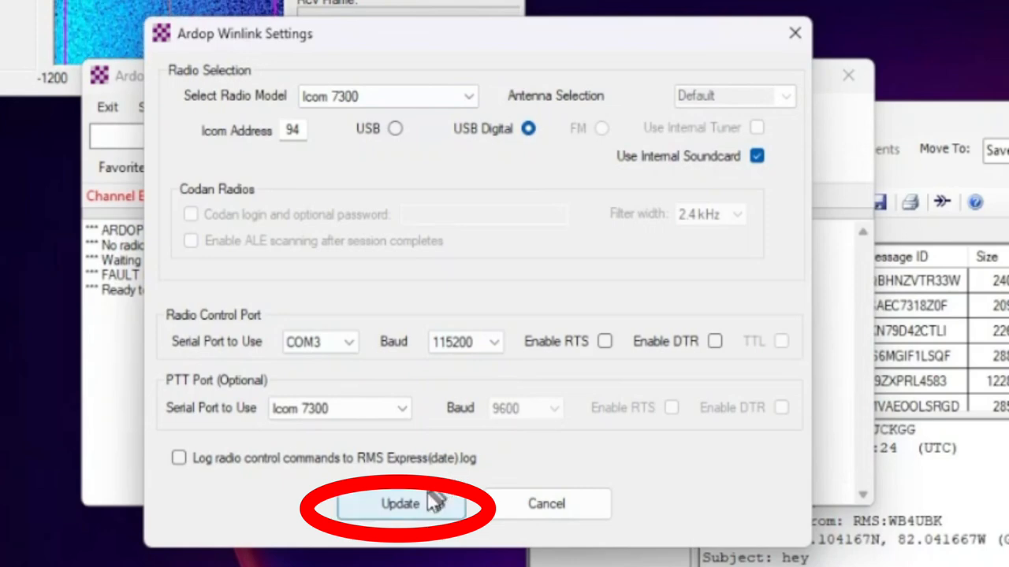
{"action": "left_click", "coordinate": [401, 505]}
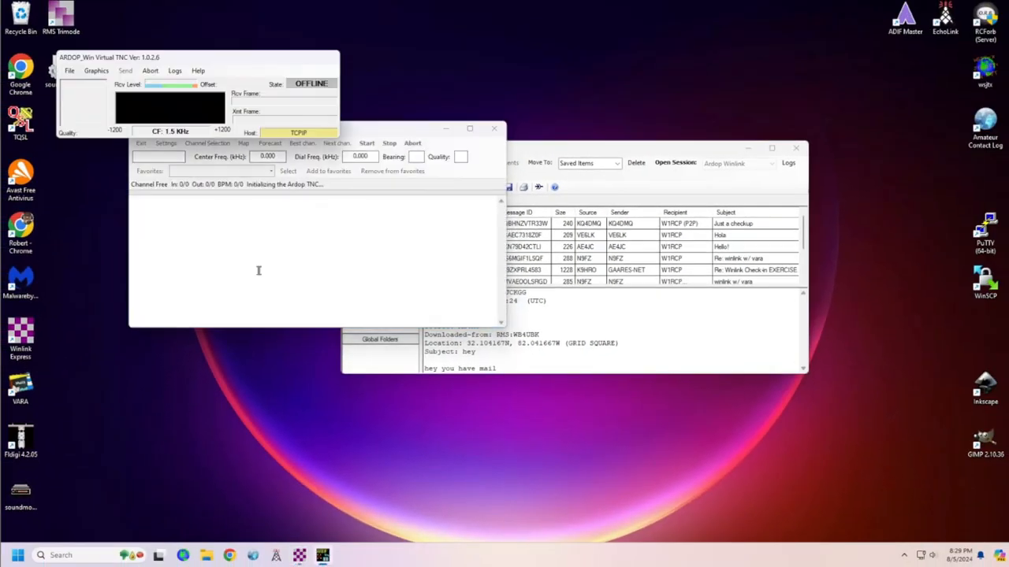
- Wait for the Ardop TNC to initialize with the Icom 7300 until ready to call
{"action": "left_click", "coordinate": [365, 142]}
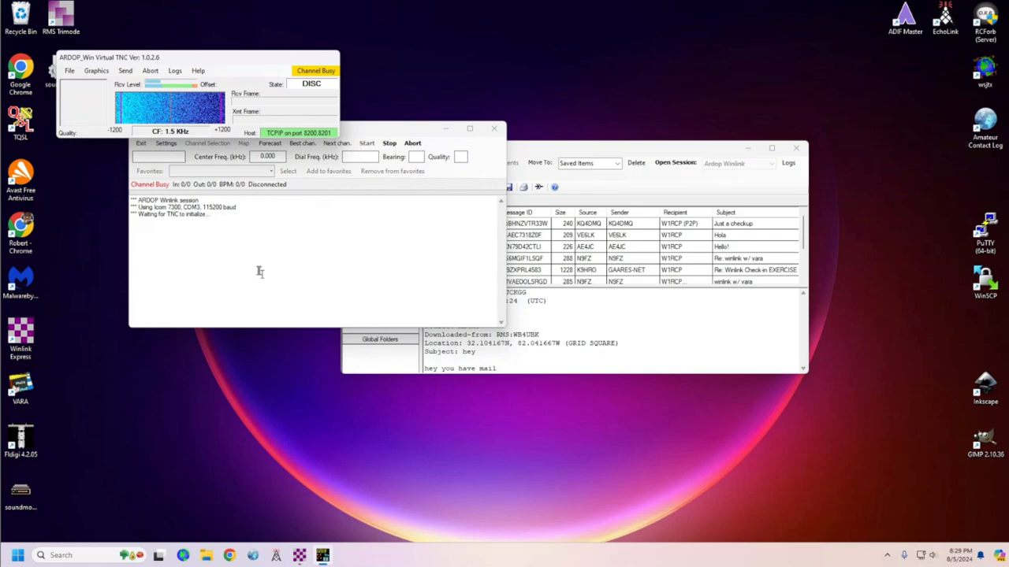
{"action": "left_click", "coordinate": [366, 142]}
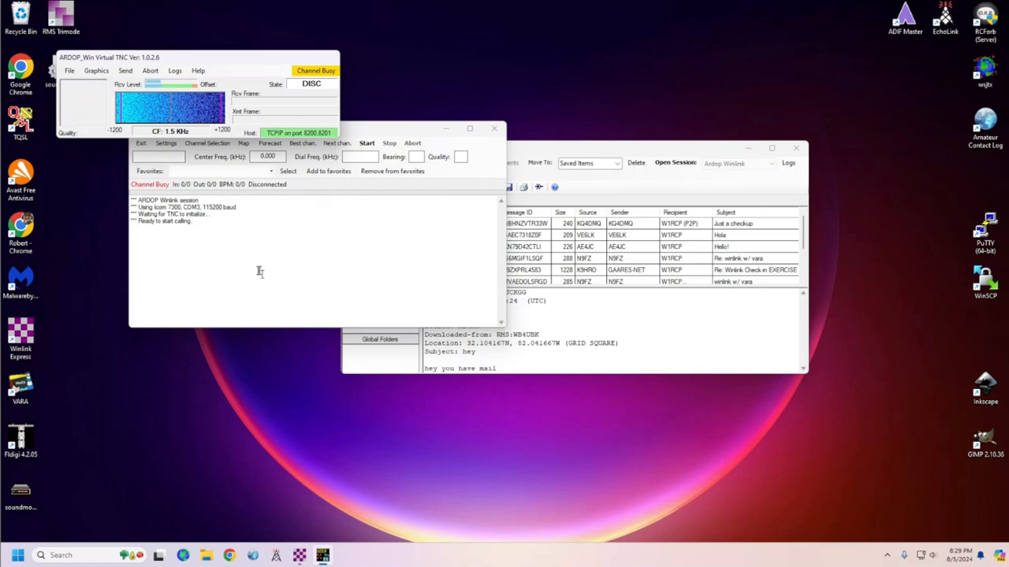
{"action": "mouse_move", "coordinate": [413, 271]}
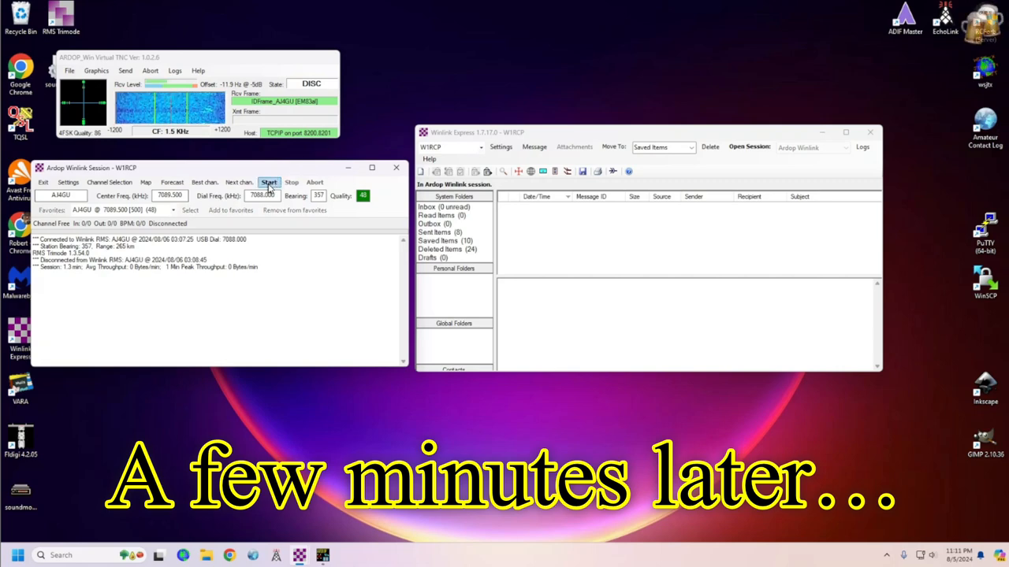
- Start calling the AJ4GU RMS station again
{"action": "left_click", "coordinate": [267, 183]}
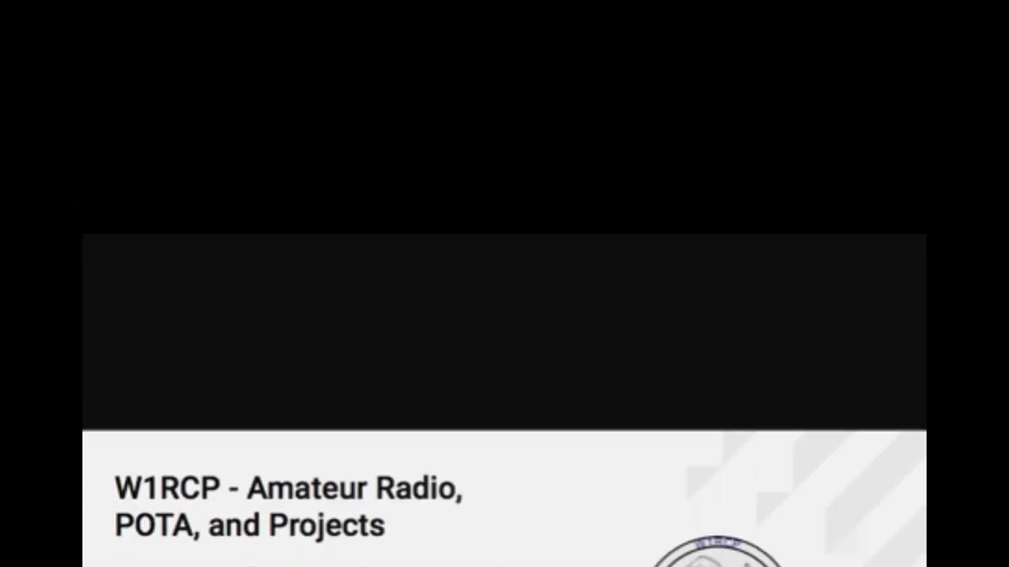
{"action": "scroll", "scroll_direction": "down", "scroll_amount": 3}
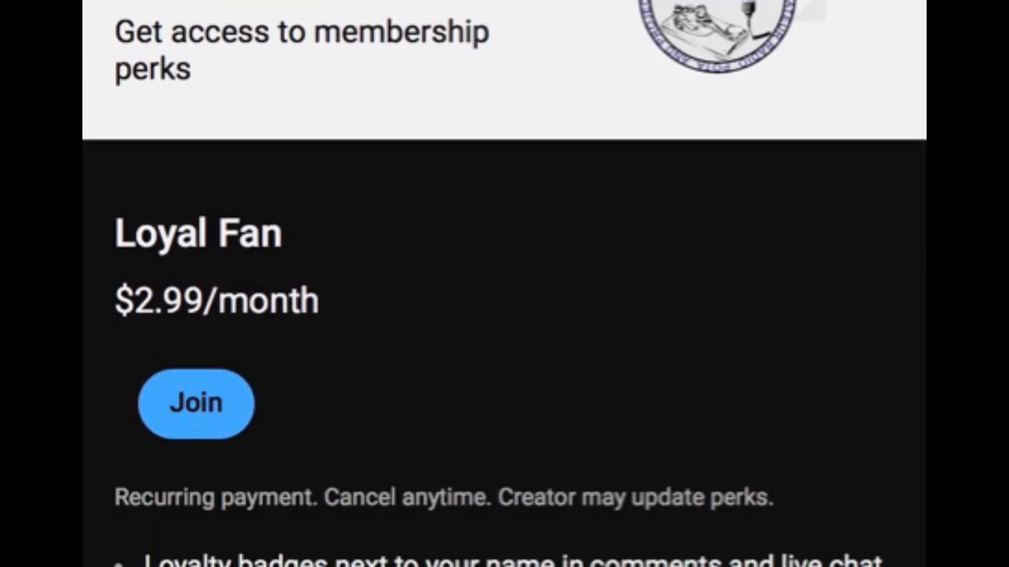
{"action": "scroll", "scroll_direction": "down", "scroll_amount": 3}
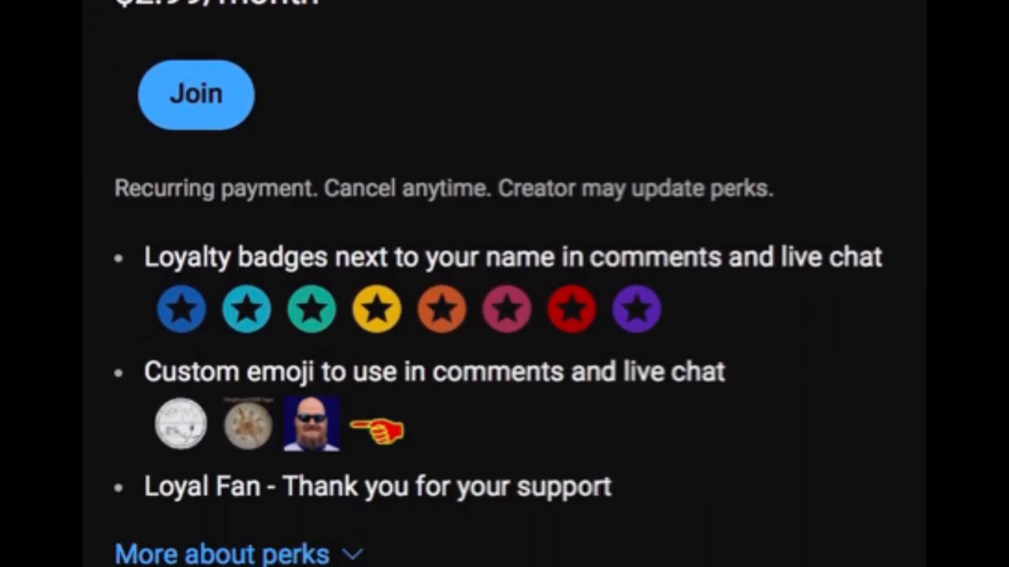
{"action": "scroll", "scroll_direction": "down", "scroll_amount": 3}
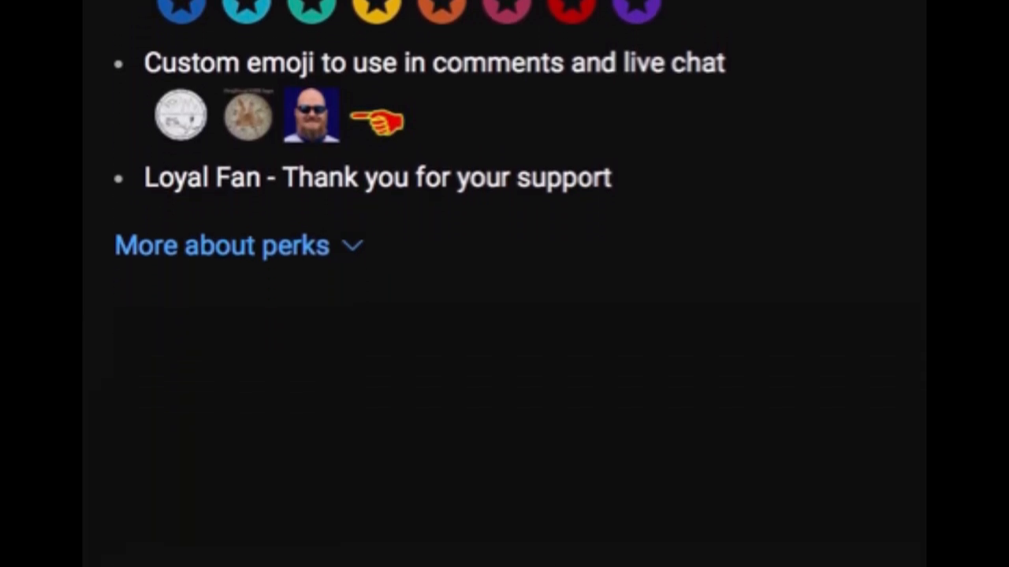
{"action": "scroll", "scroll_direction": "up", "scroll_amount": 3}
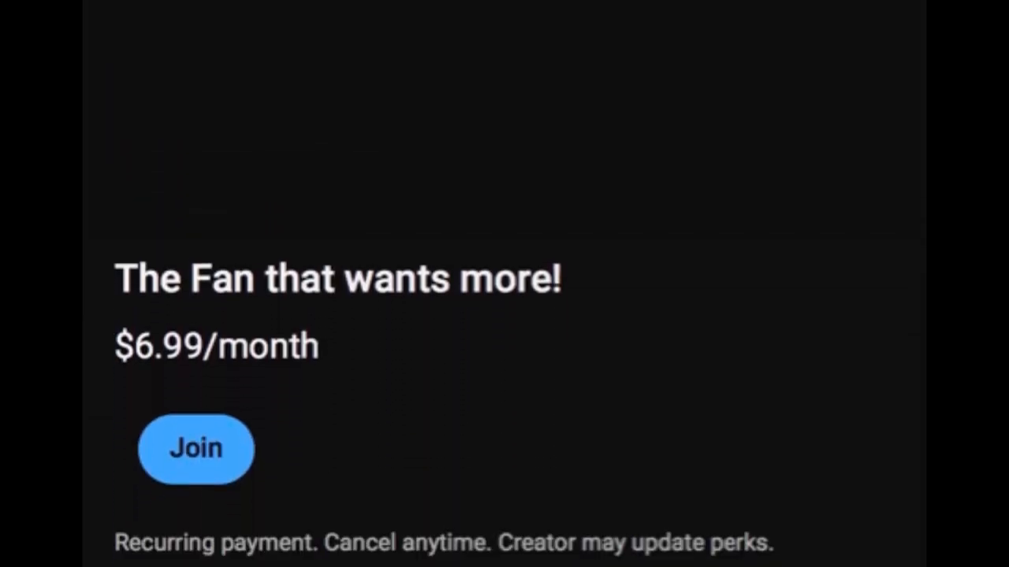
{"action": "scroll", "scroll_direction": "down", "scroll_amount": 3}
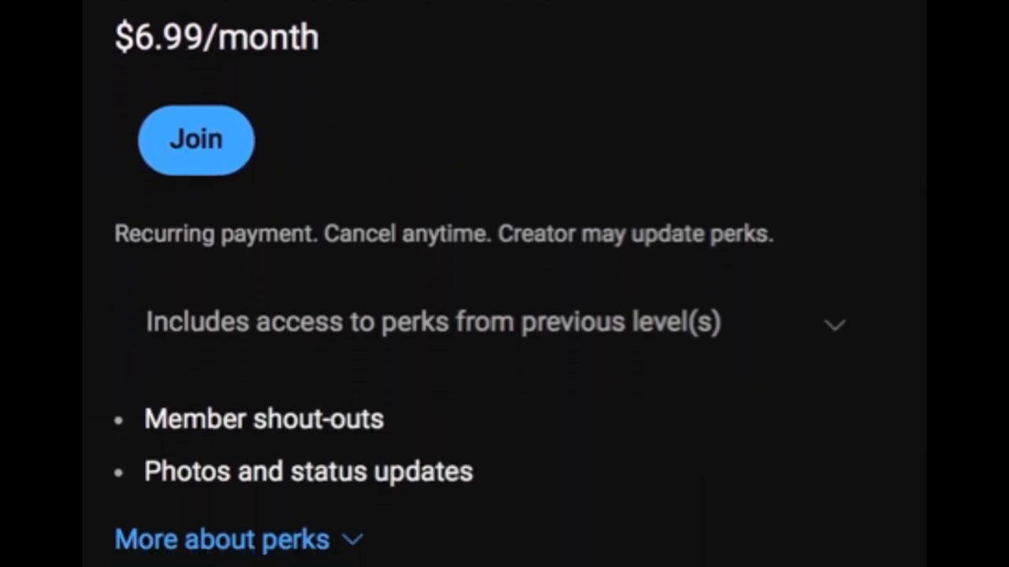
{"action": "scroll", "scroll_direction": "down", "scroll_amount": 3}
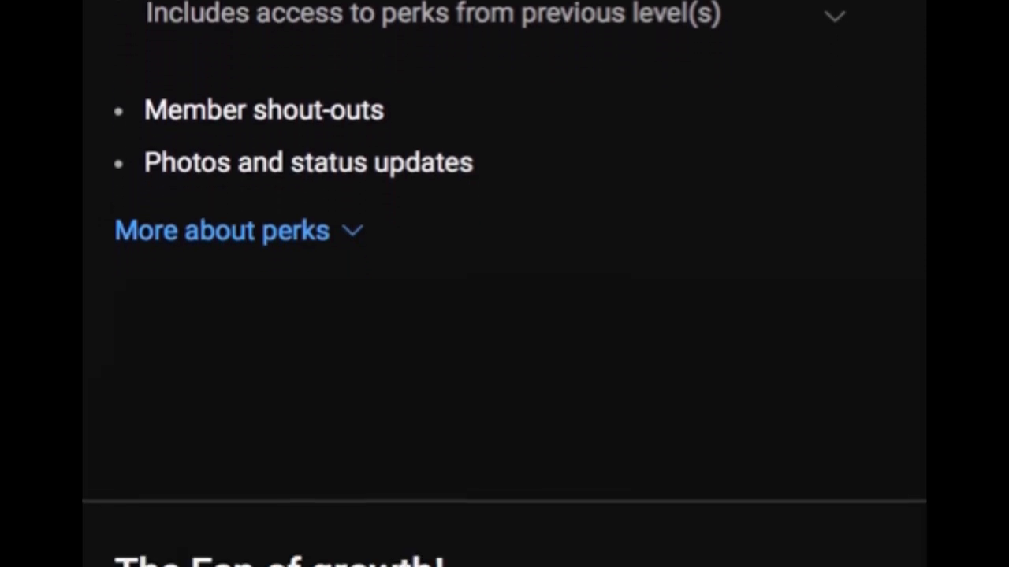
{"action": "scroll", "scroll_direction": "up", "scroll_amount": 3}
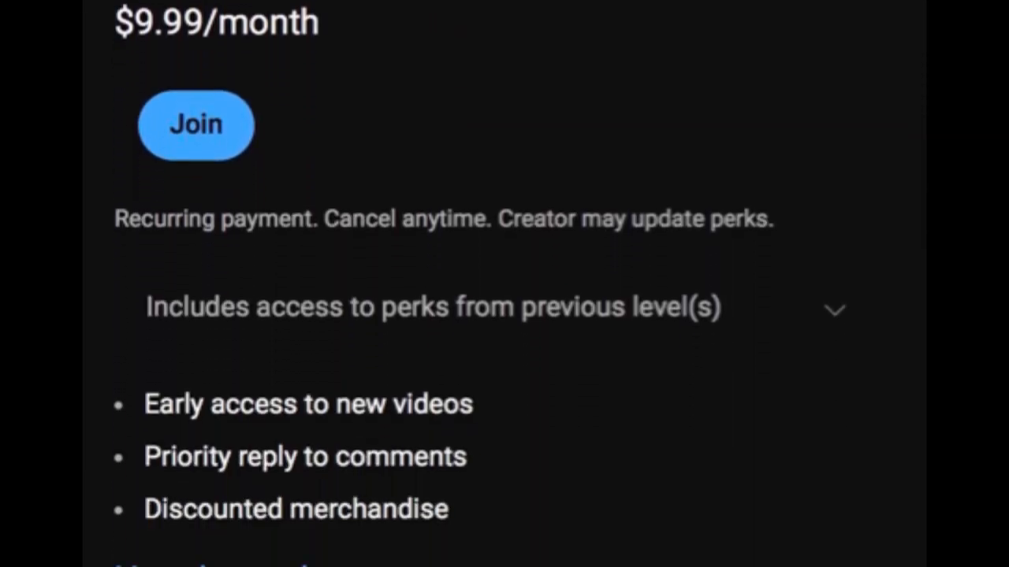
{"action": "scroll", "scroll_direction": "down", "scroll_amount": 3}
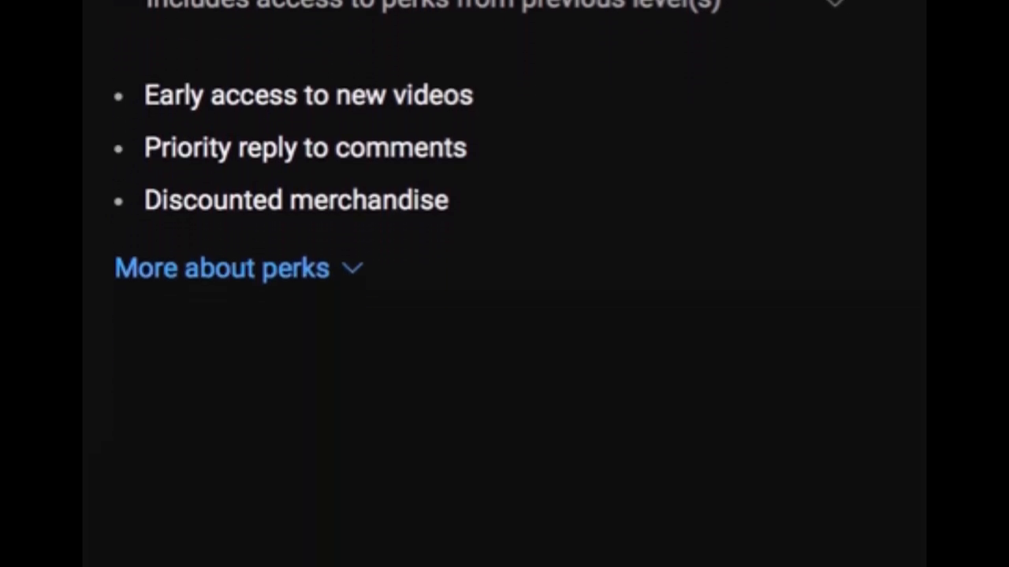